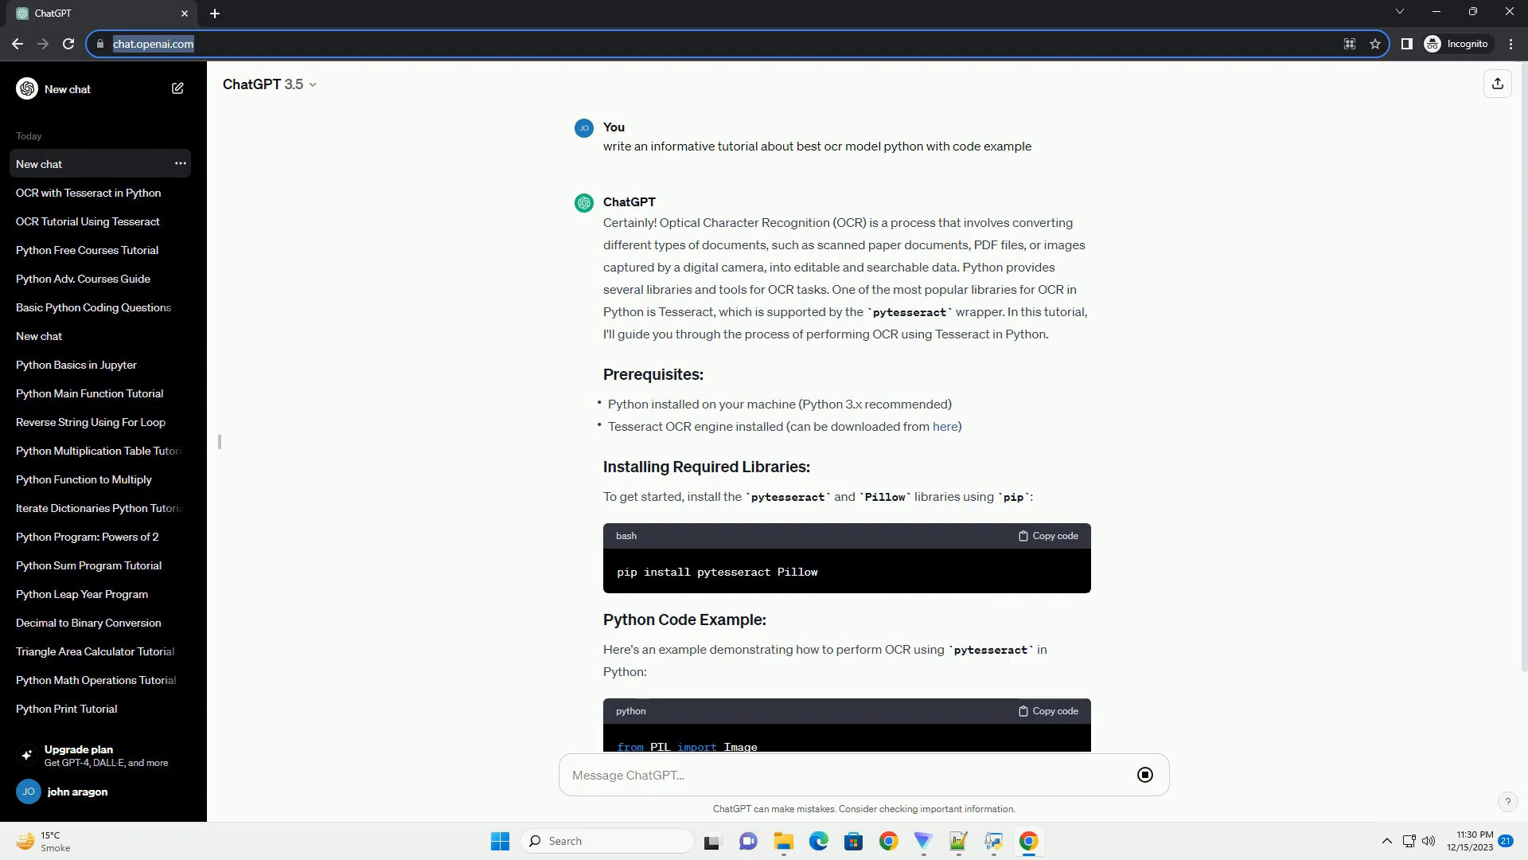
pyautogui.scroll(-3)
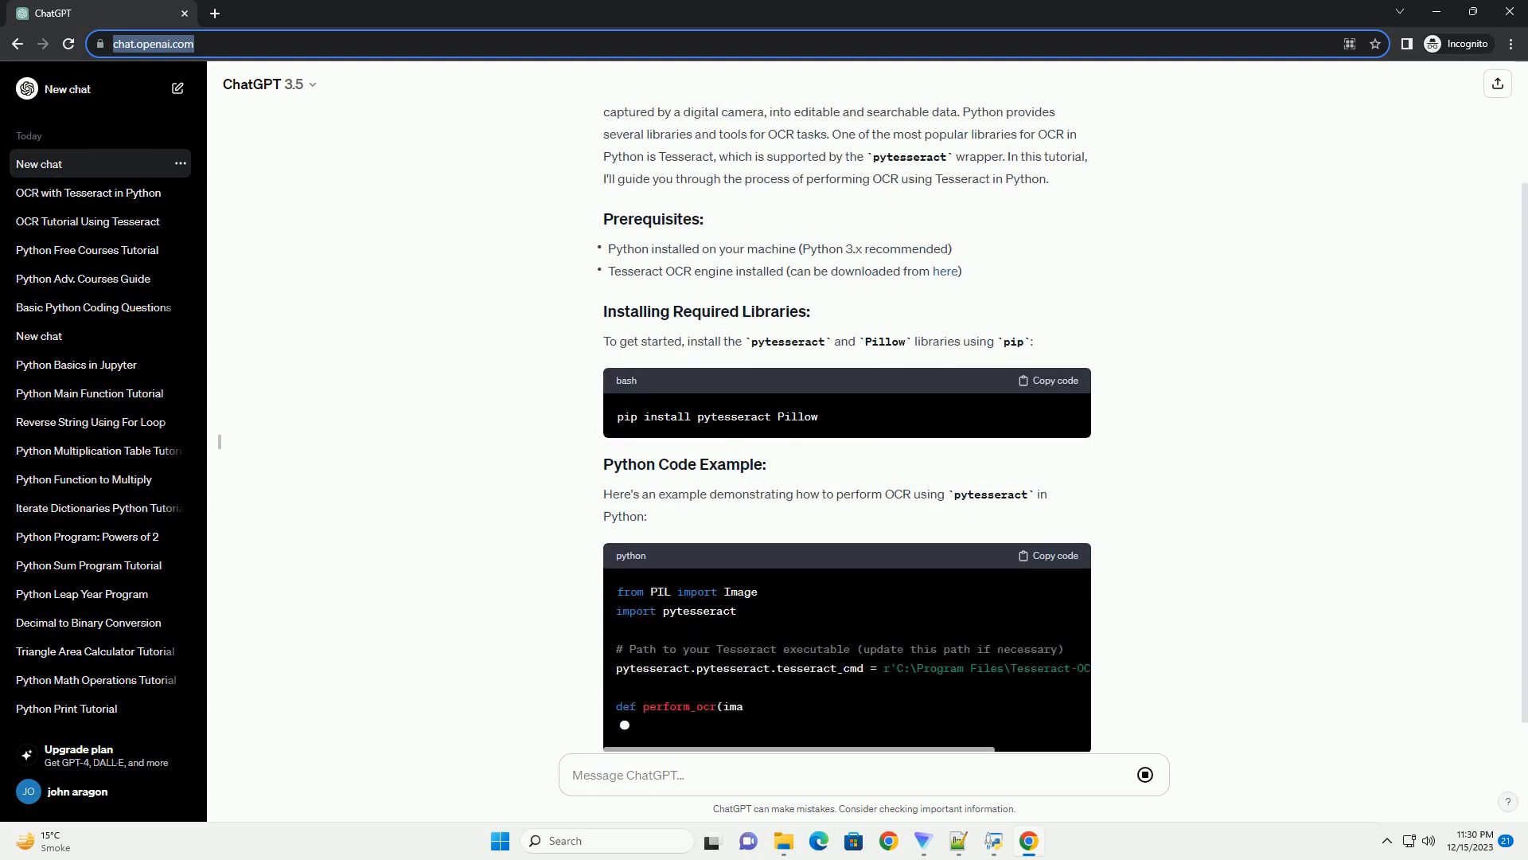
pyautogui.scroll(-3)
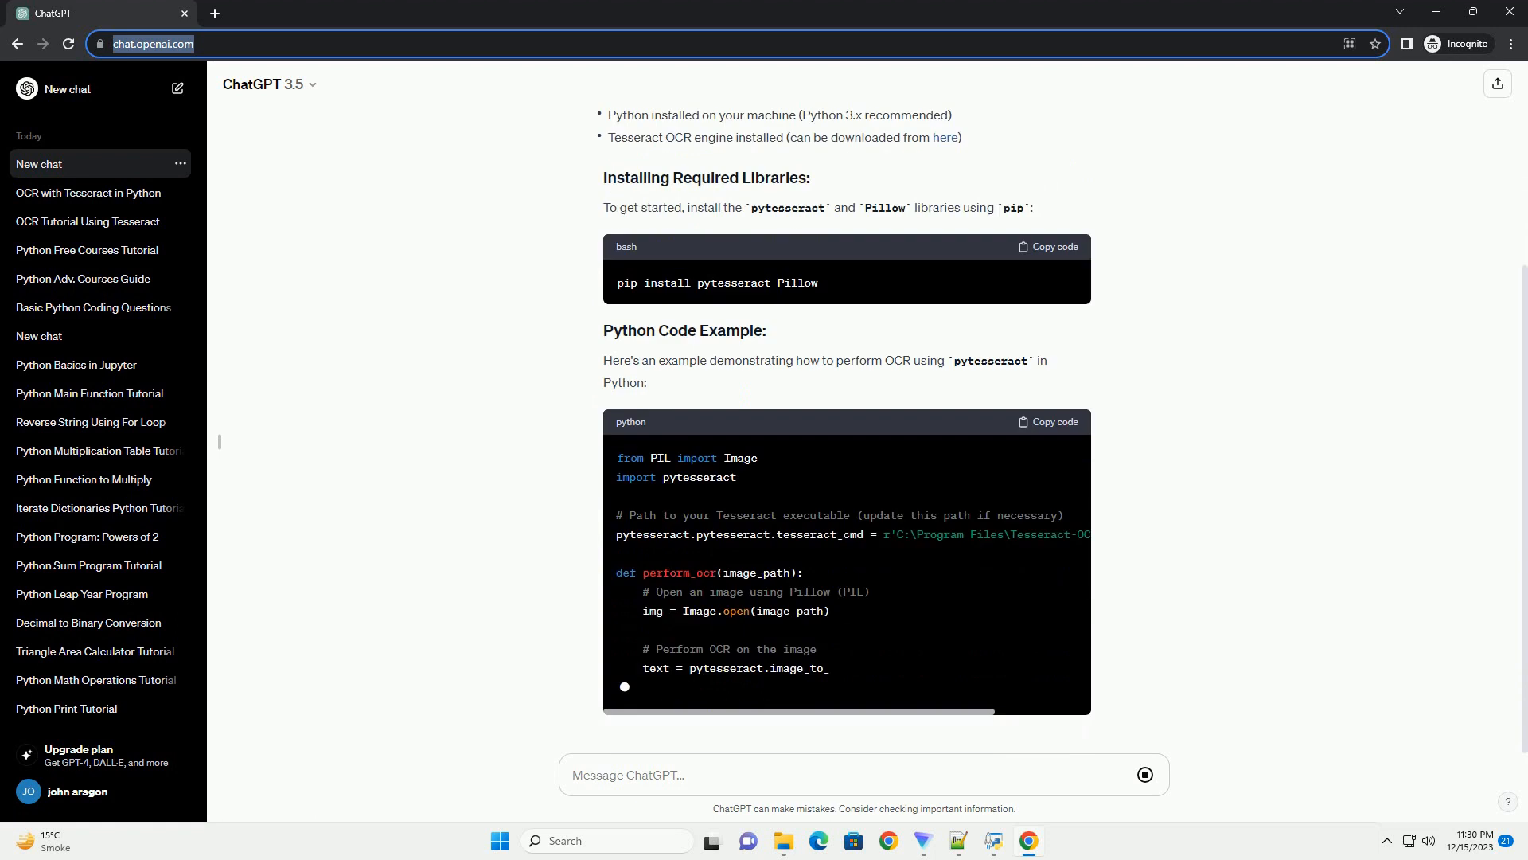
pyautogui.scroll(-3)
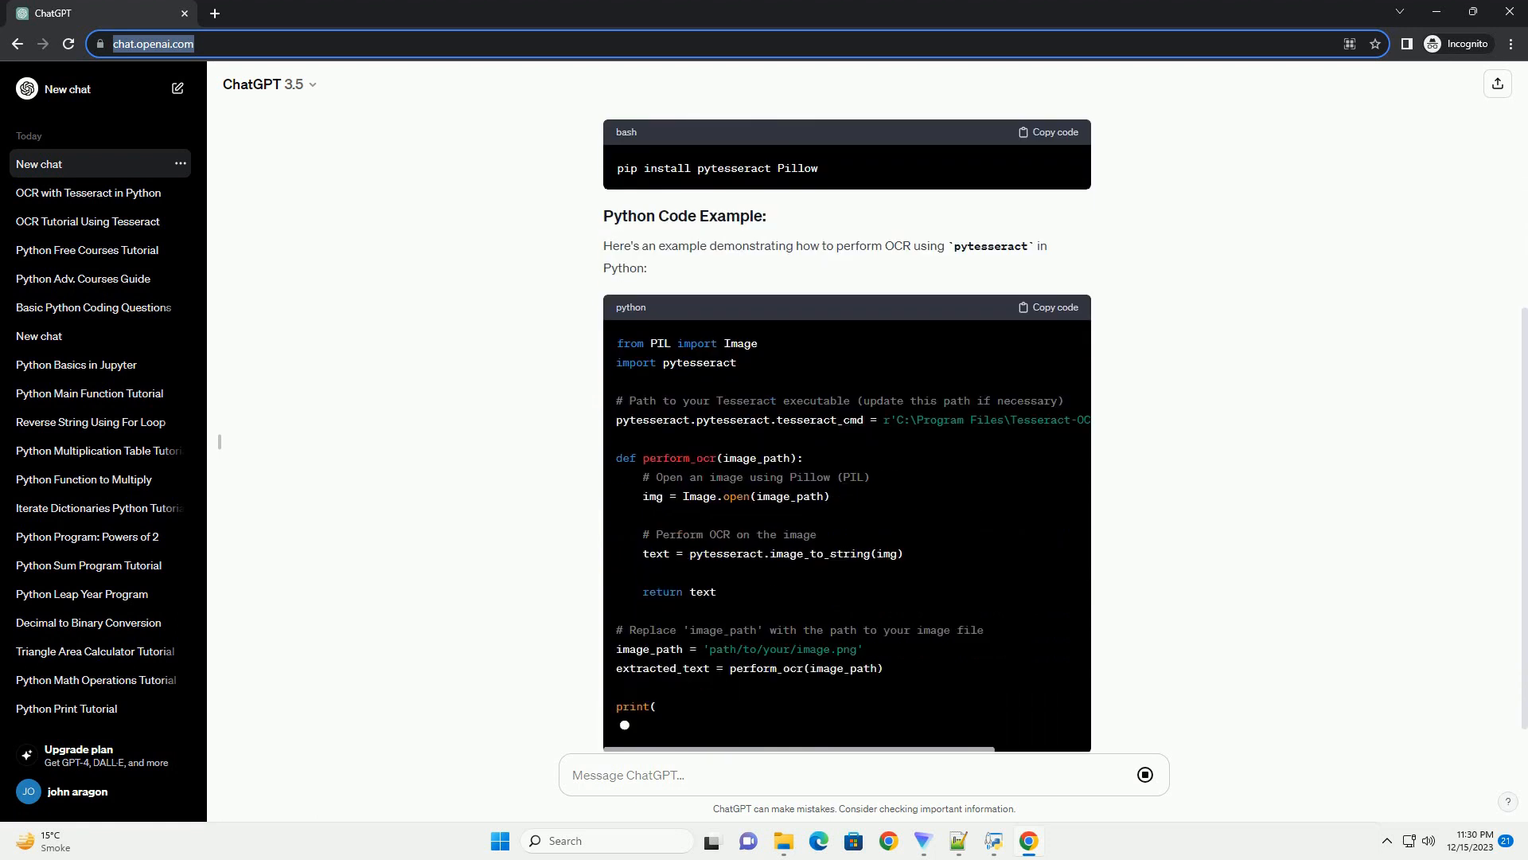
pyautogui.scroll(-3)
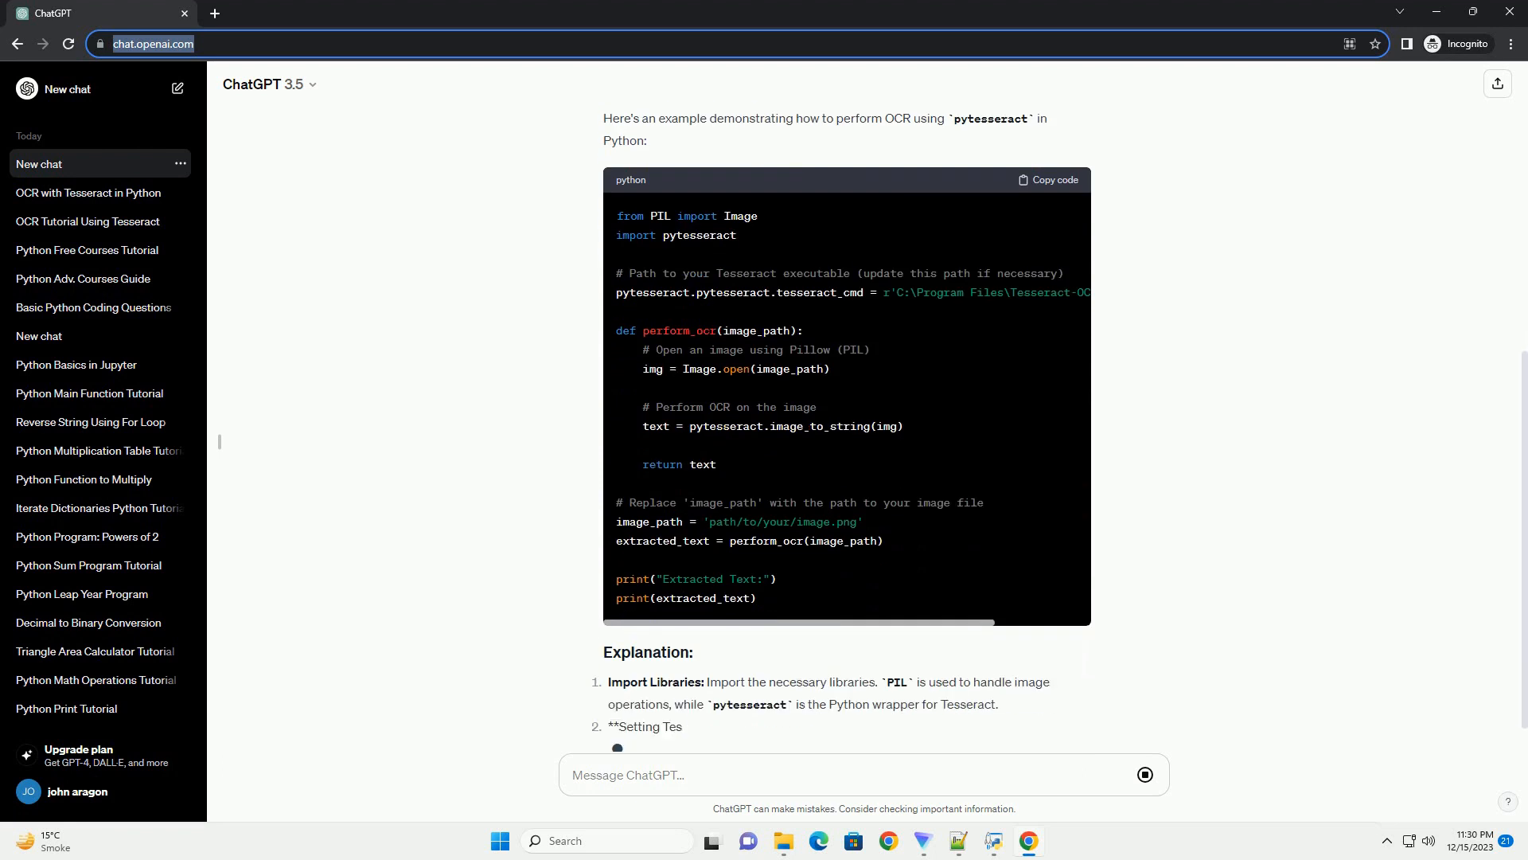
pyautogui.scroll(-3)
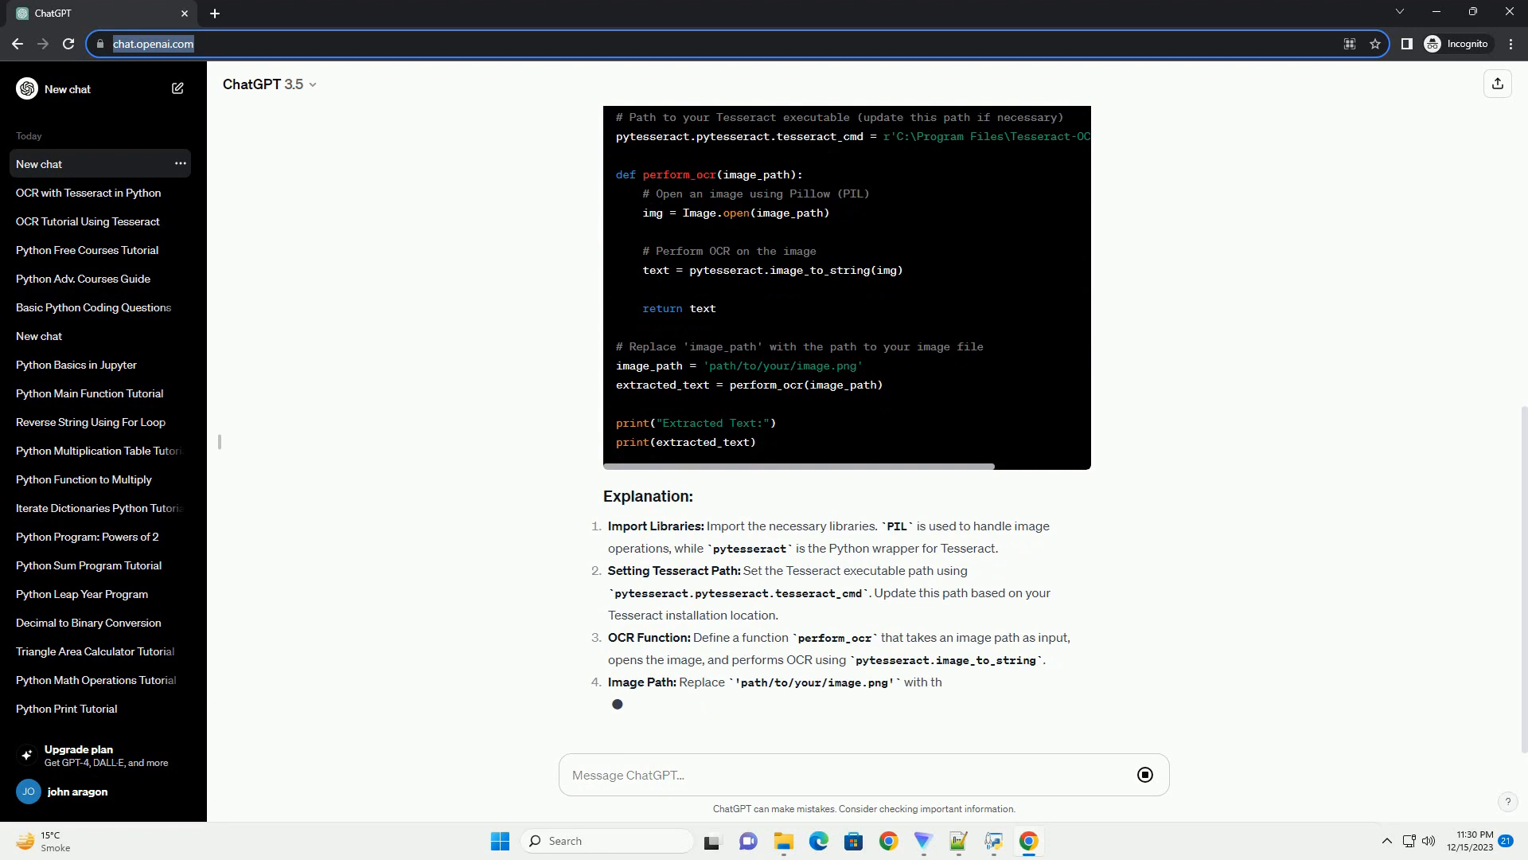
pyautogui.scroll(-3)
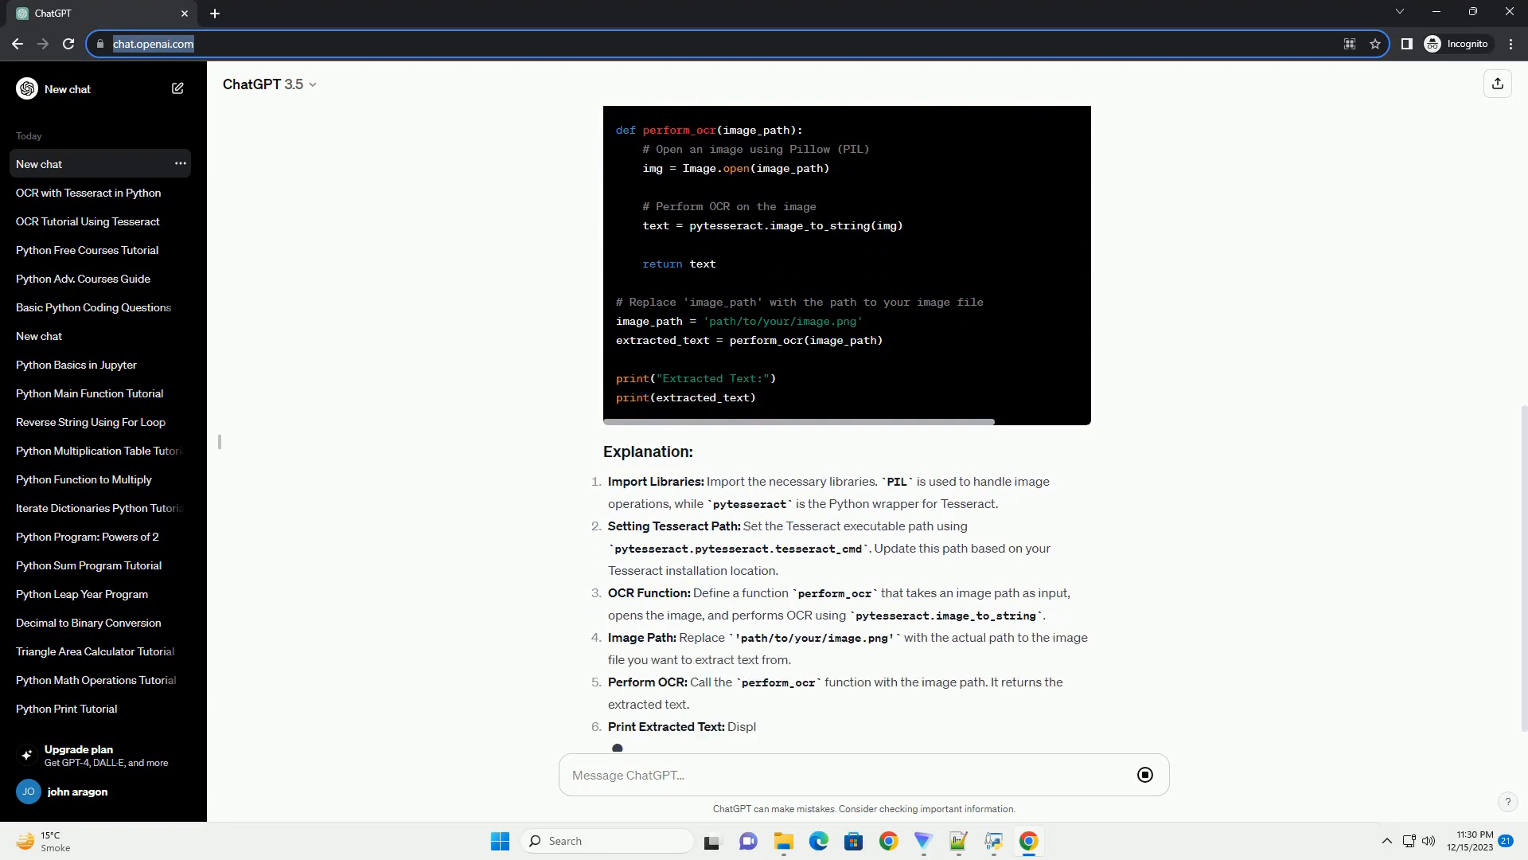
pyautogui.scroll(-3)
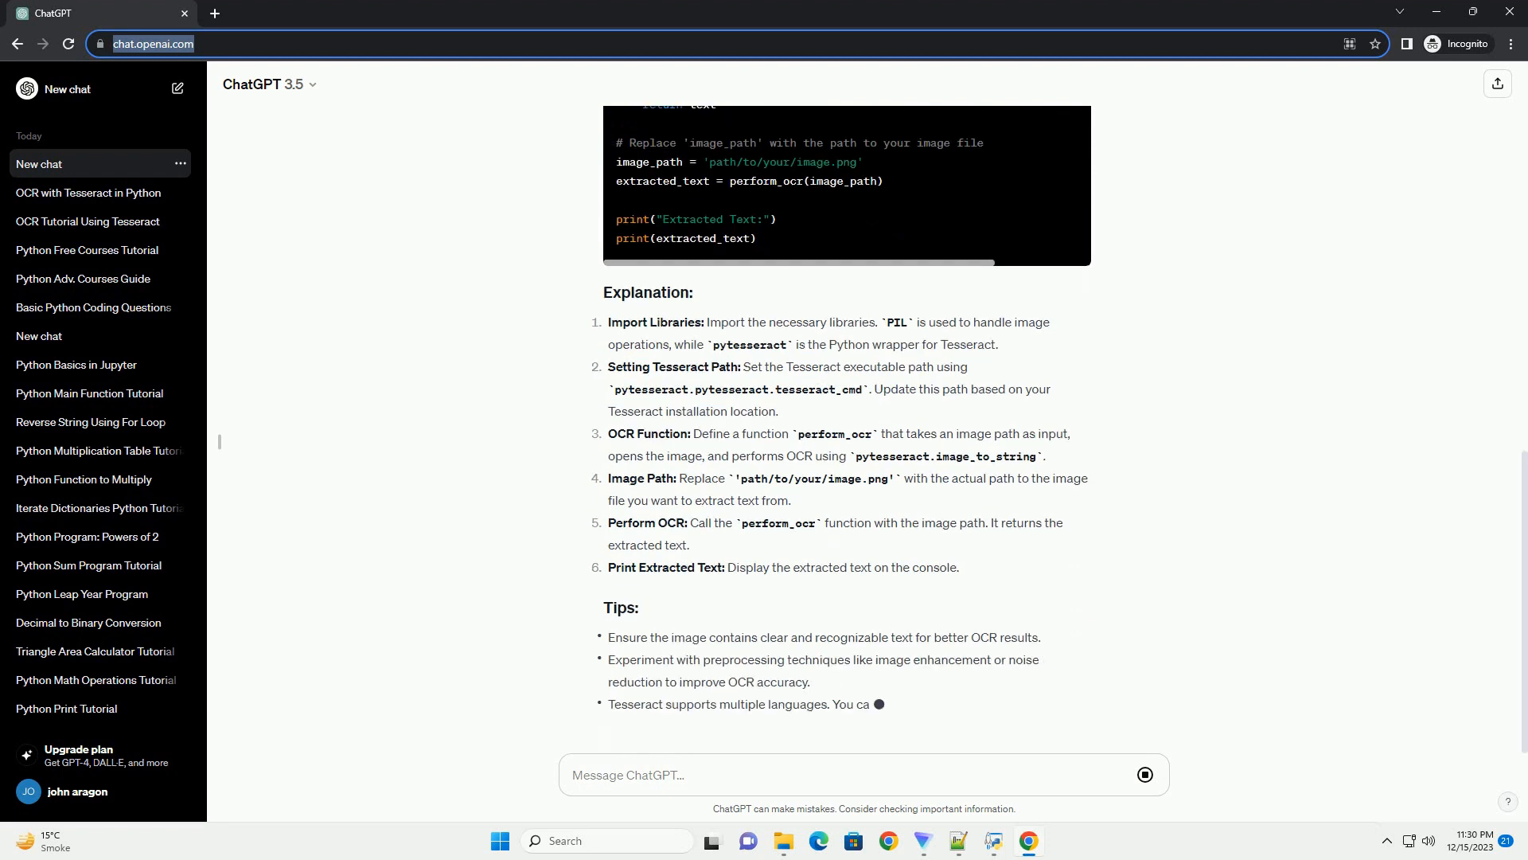
pyautogui.scroll(-3)
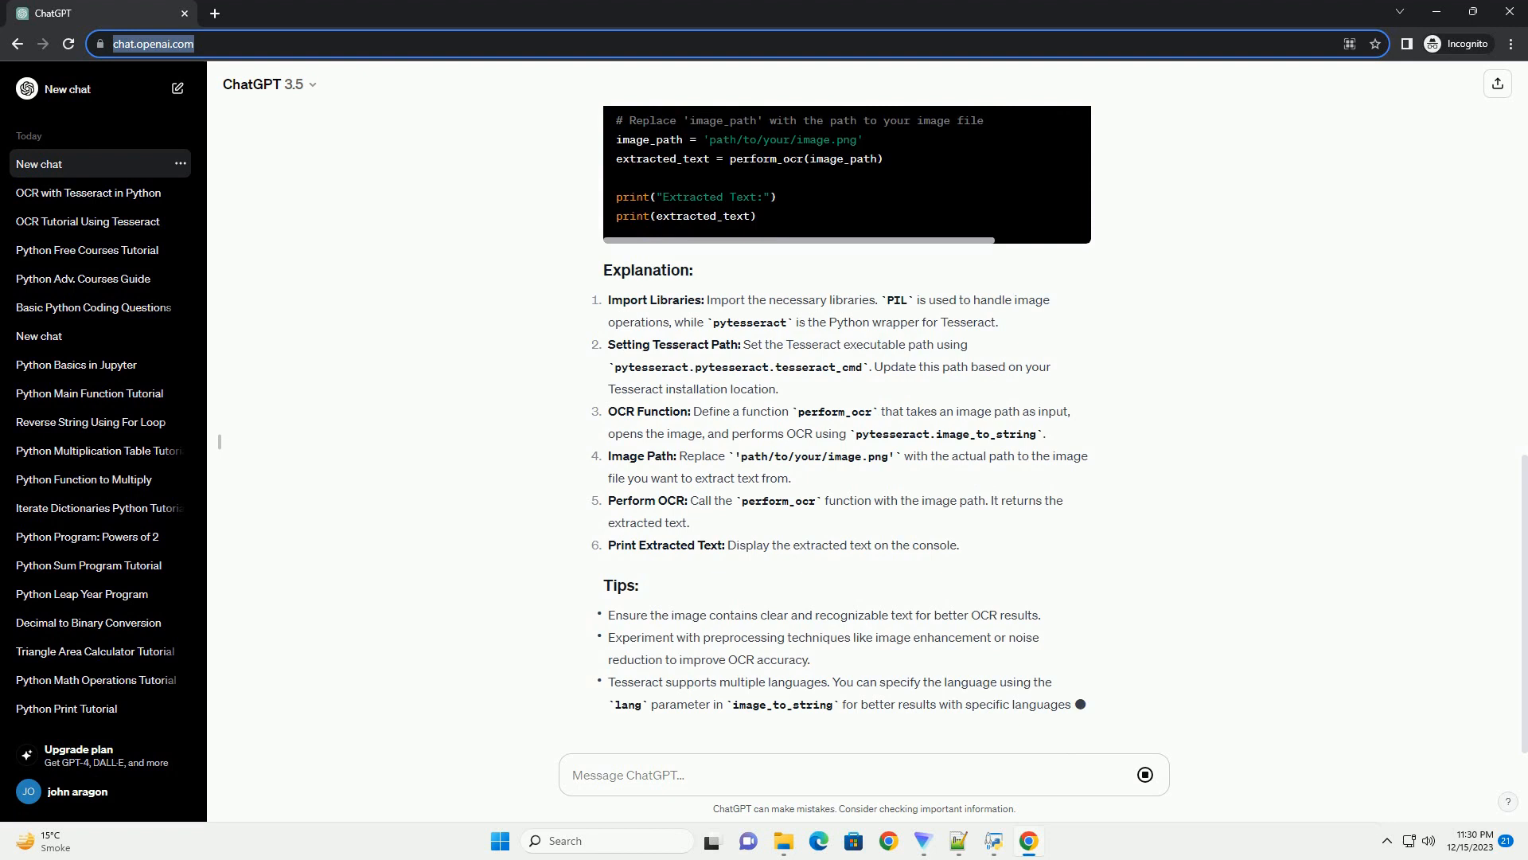
pyautogui.scroll(-3)
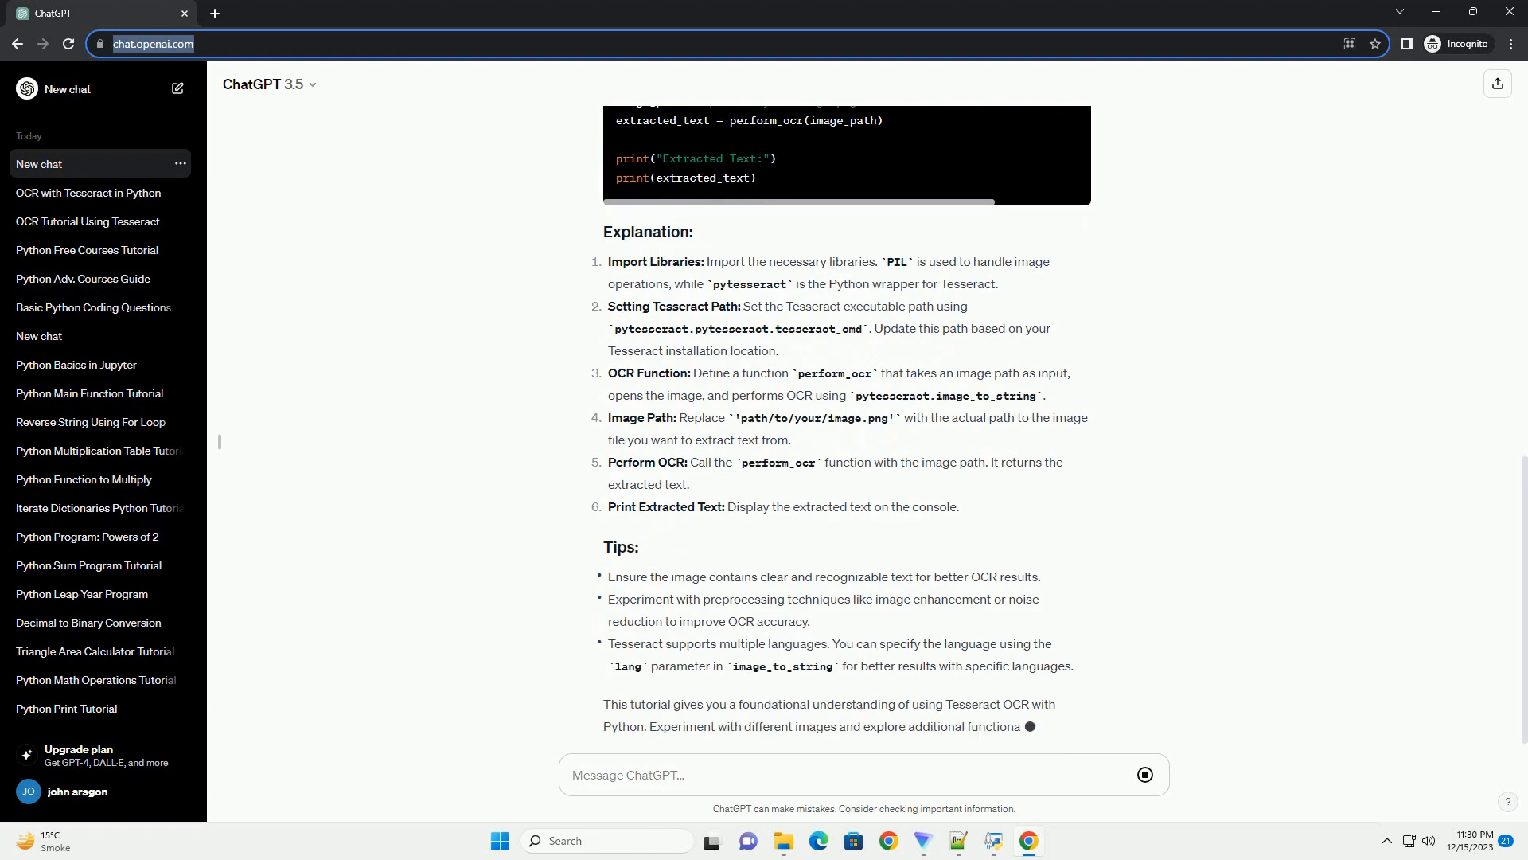